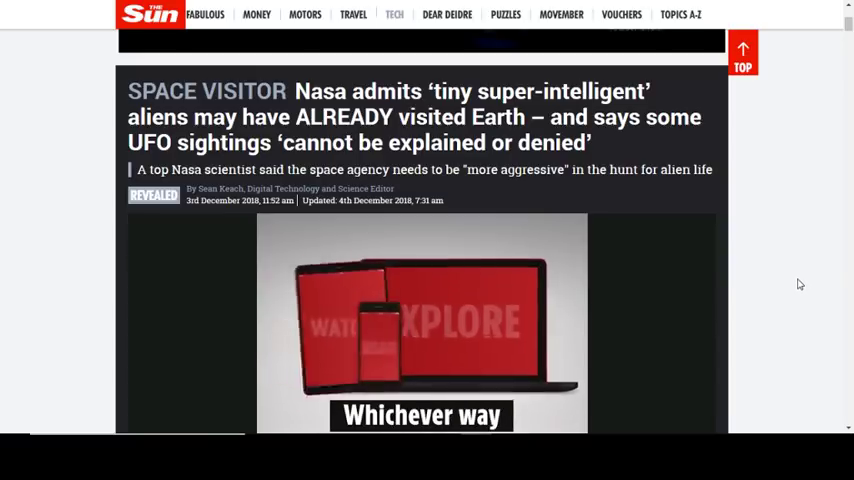
scroll("down", 3)
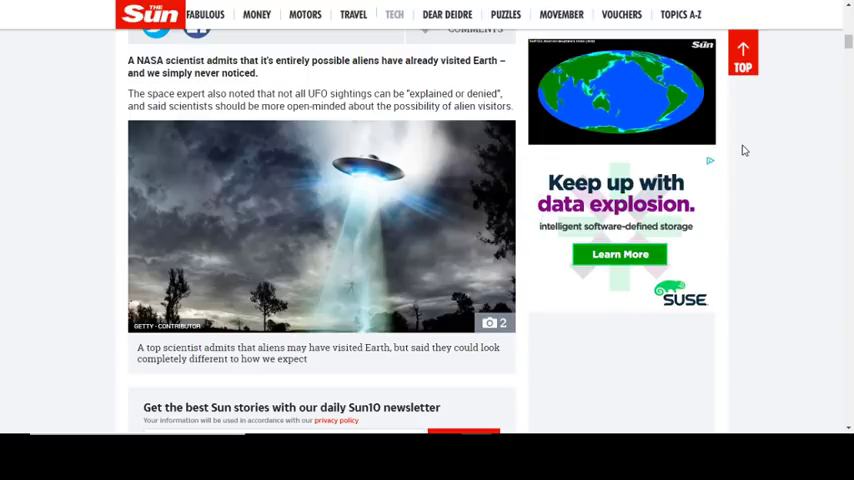
scroll("down", 3)
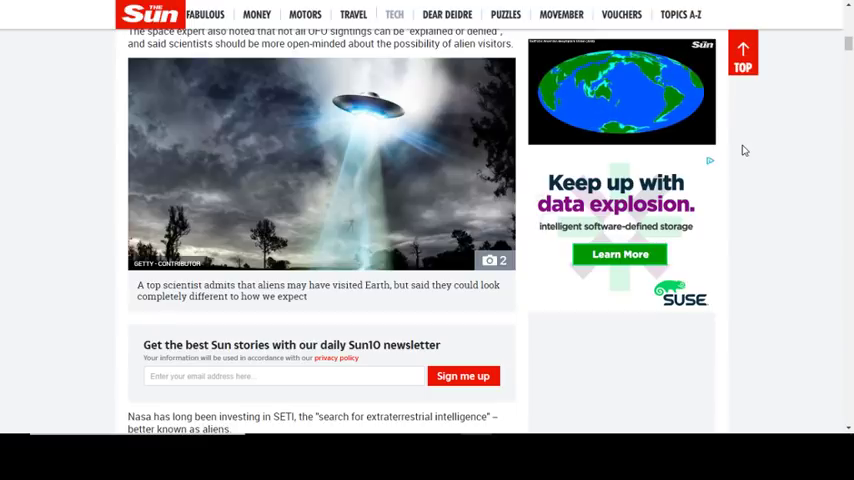
scroll("down", 3)
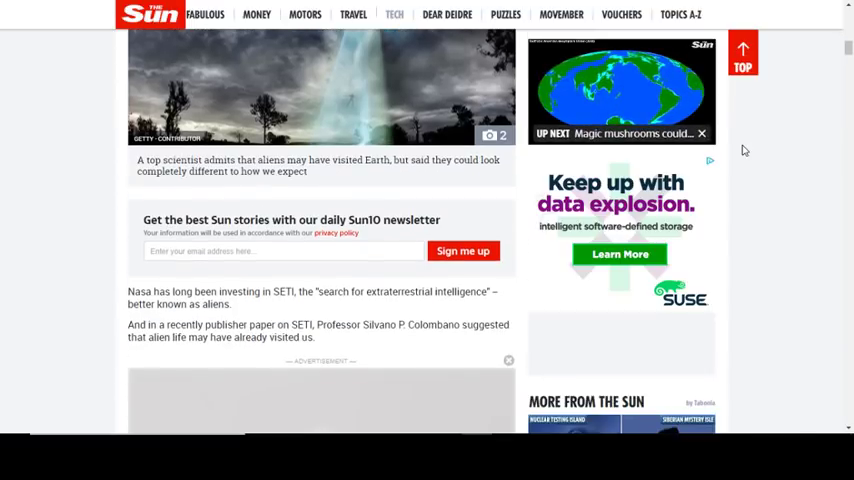
scroll("down", 3)
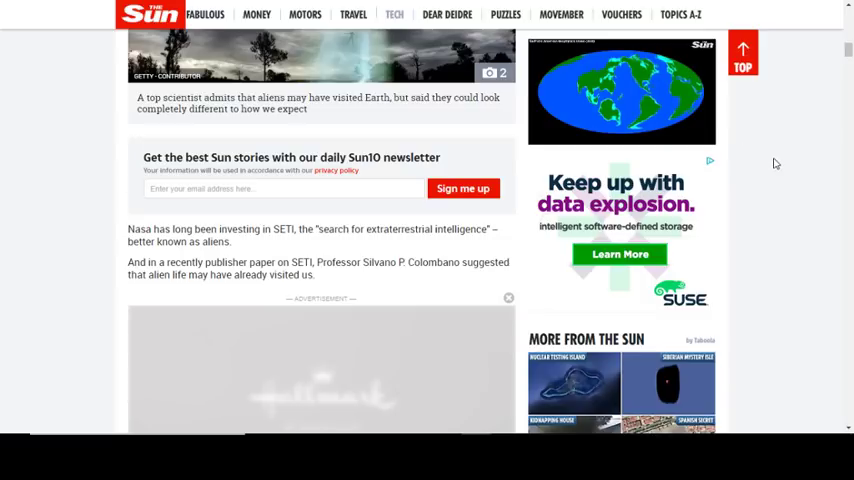
scroll("down", 3)
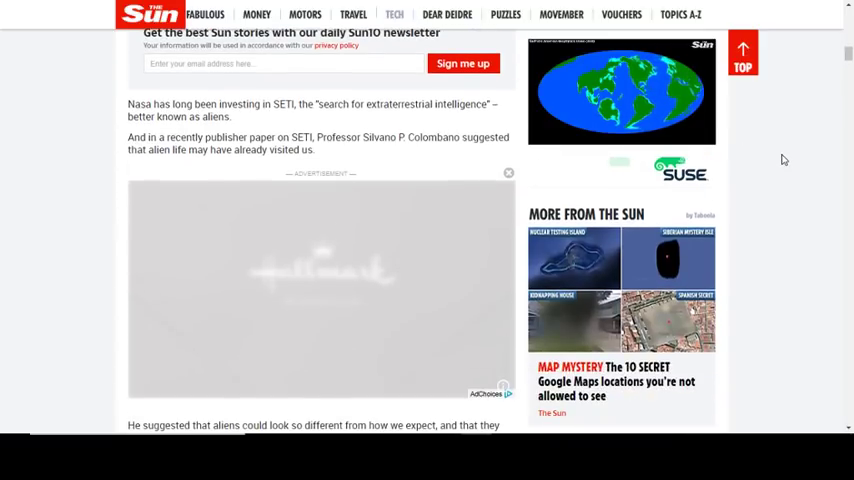
scroll("down", 3)
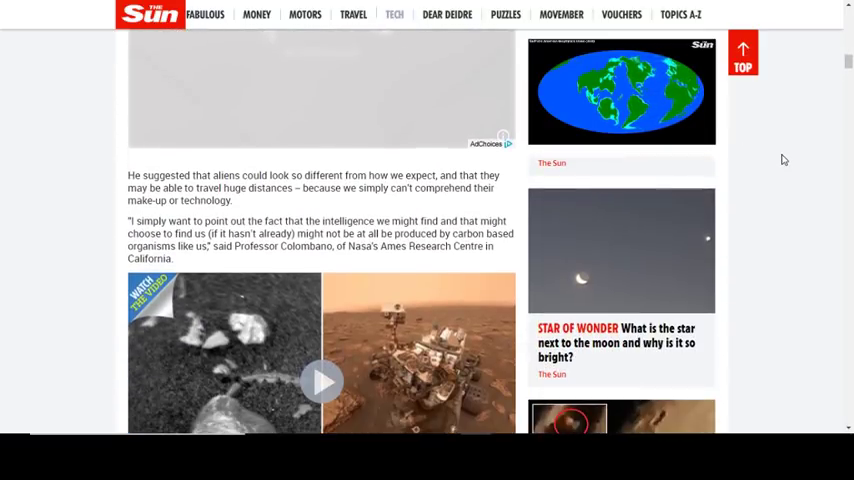
scroll("down", 3)
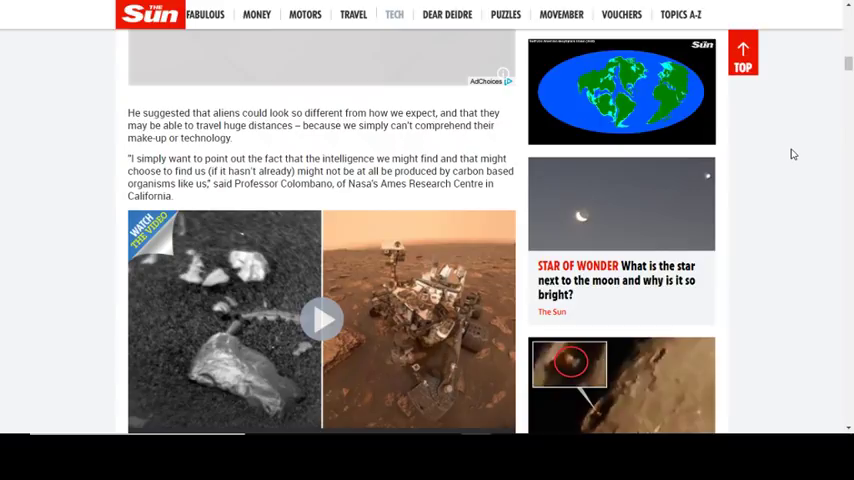
mouse_move(786, 148)
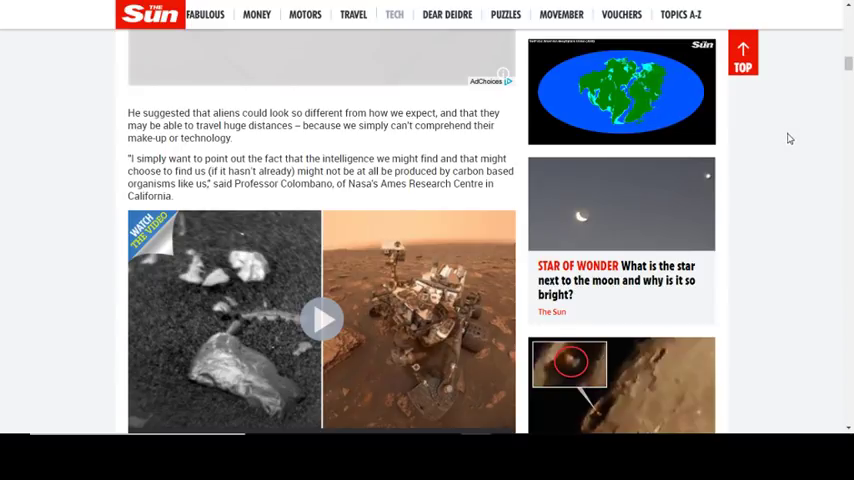
mouse_move(784, 128)
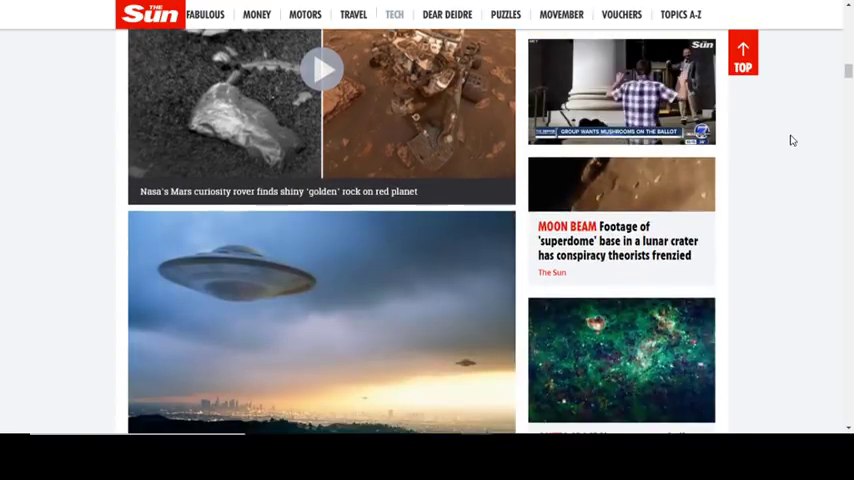
scroll("down", 3)
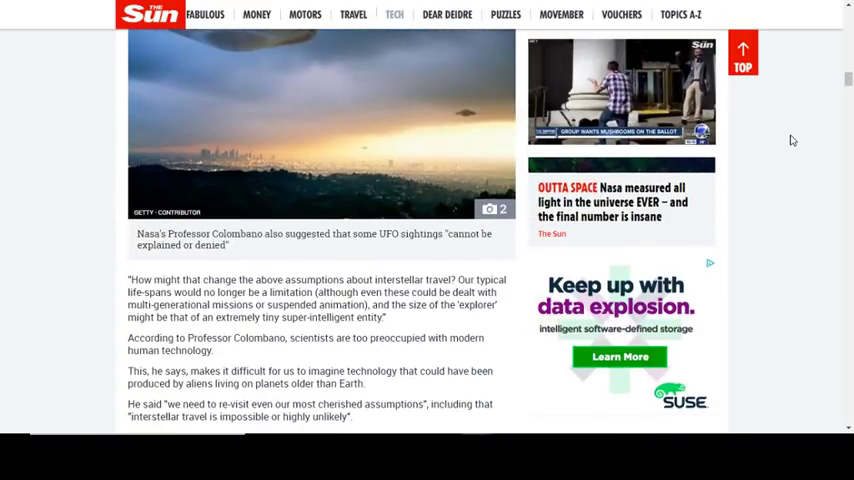
scroll("down", 3)
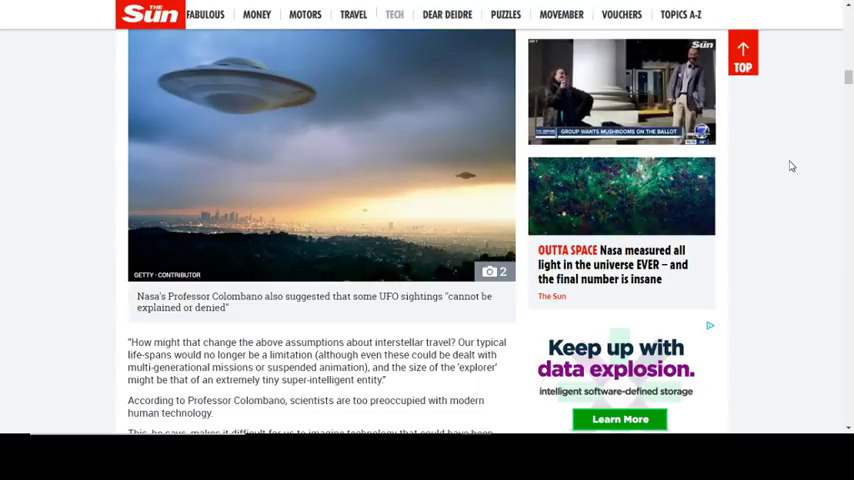
scroll("down", 3)
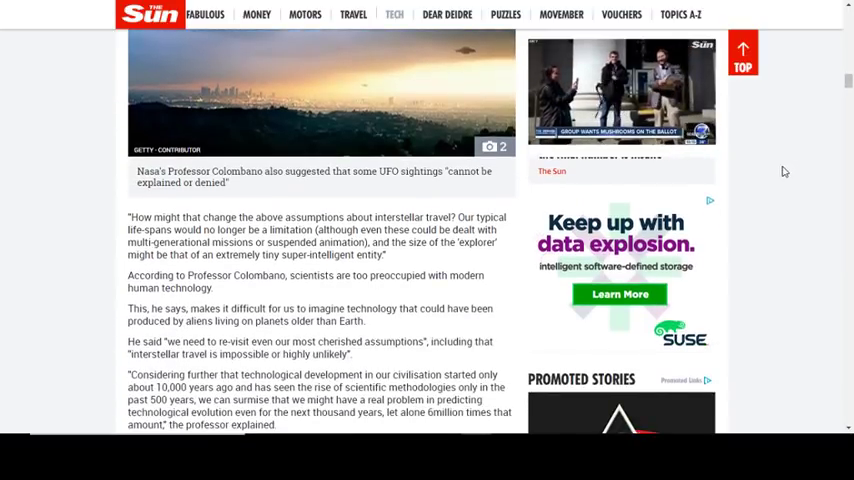
scroll("down", 3)
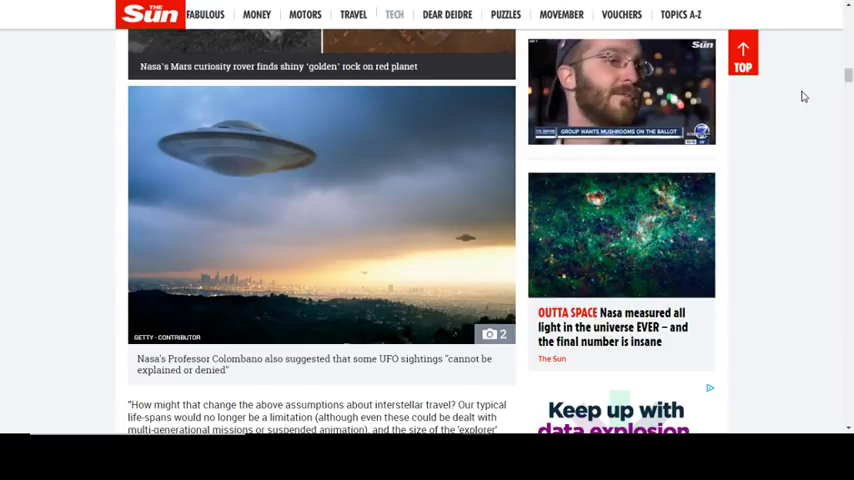
mouse_move(796, 90)
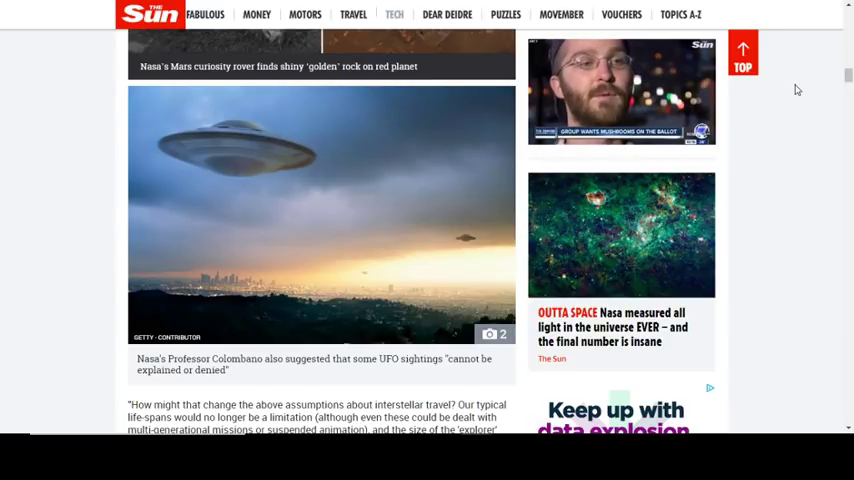
scroll("down", 3)
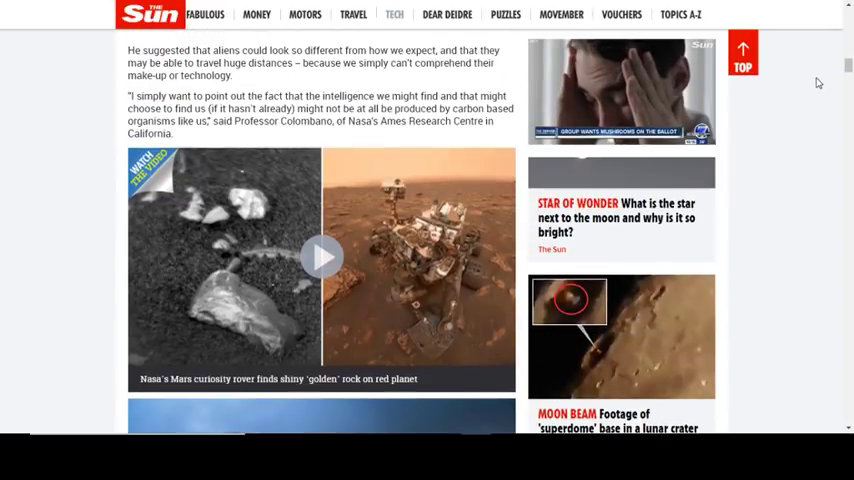
scroll("down", 3)
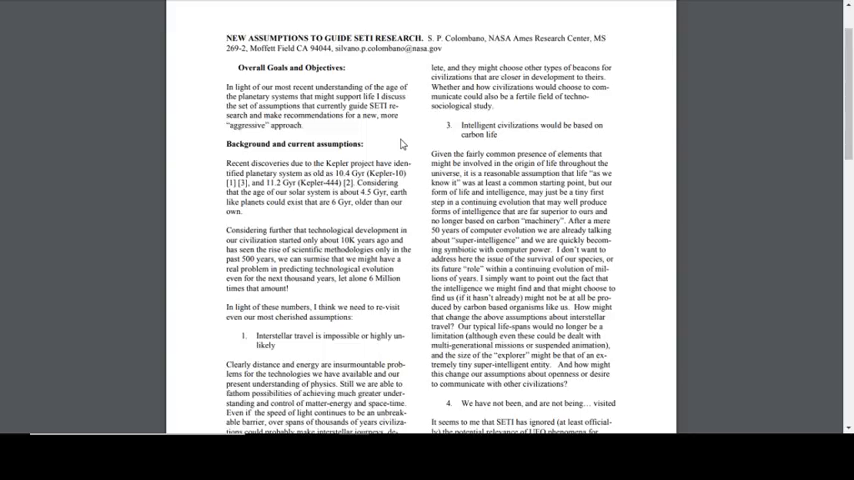
mouse_move(412, 158)
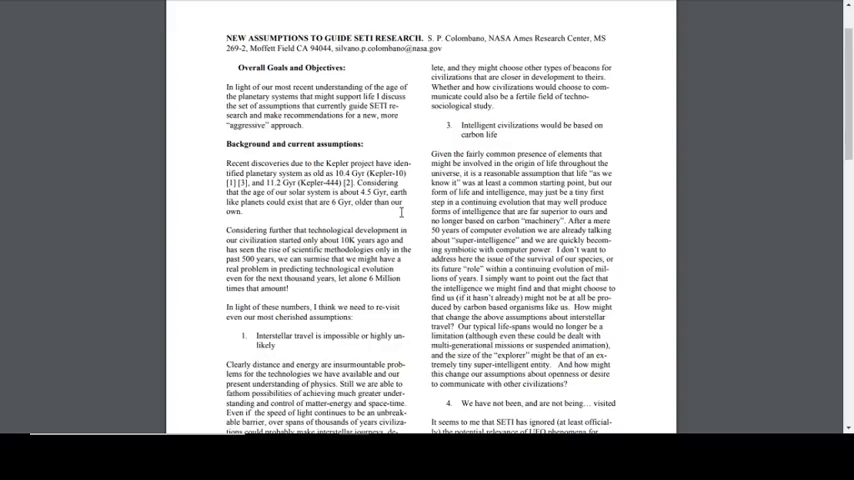
scroll("down", 3)
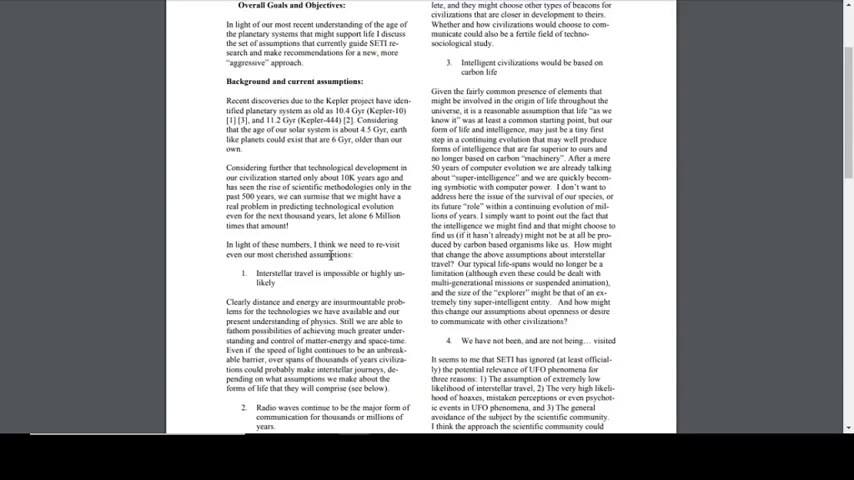
mouse_move(322, 250)
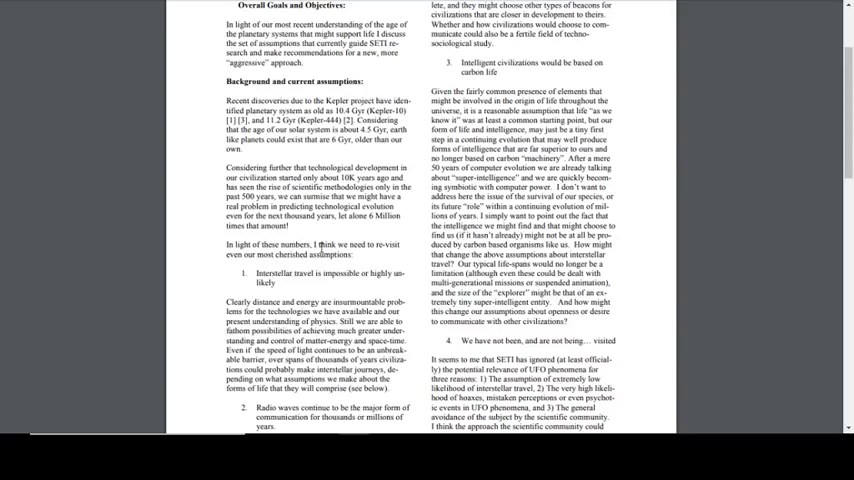
scroll("down", 3)
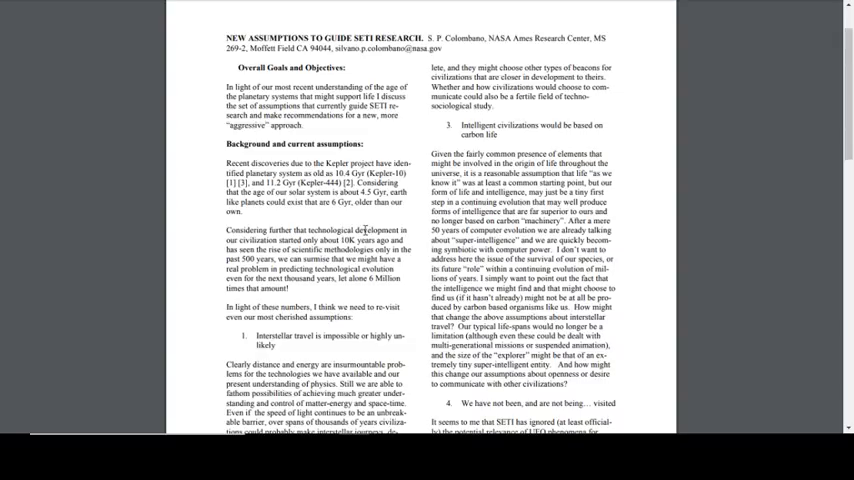
mouse_move(620, 150)
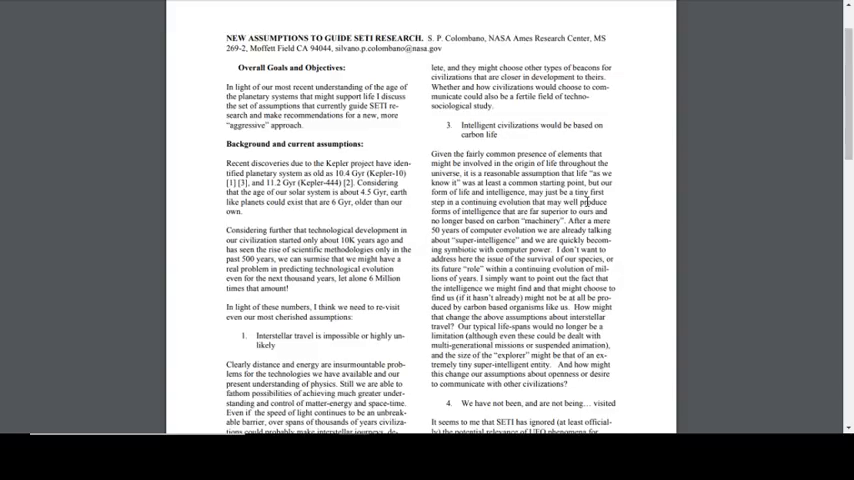
mouse_move(624, 208)
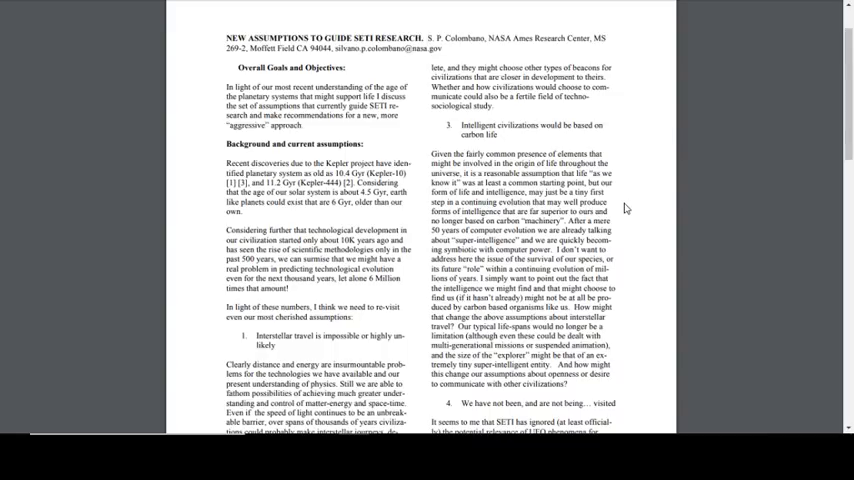
scroll("down", 3)
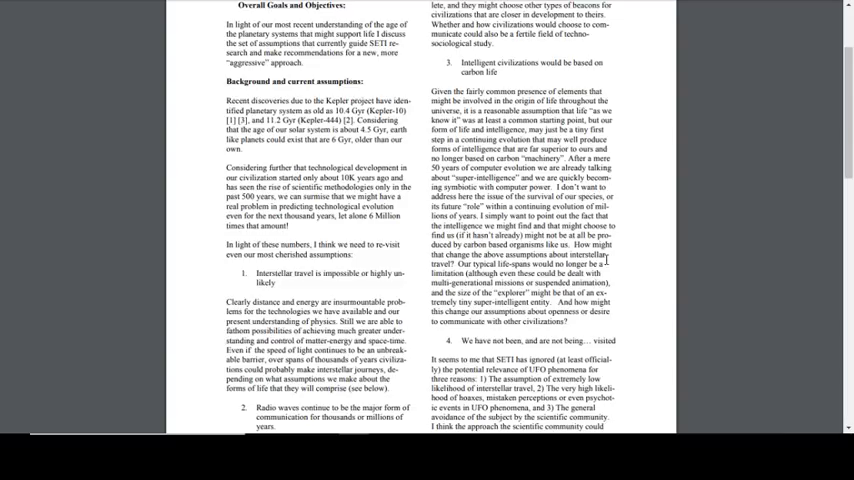
scroll("down", 3)
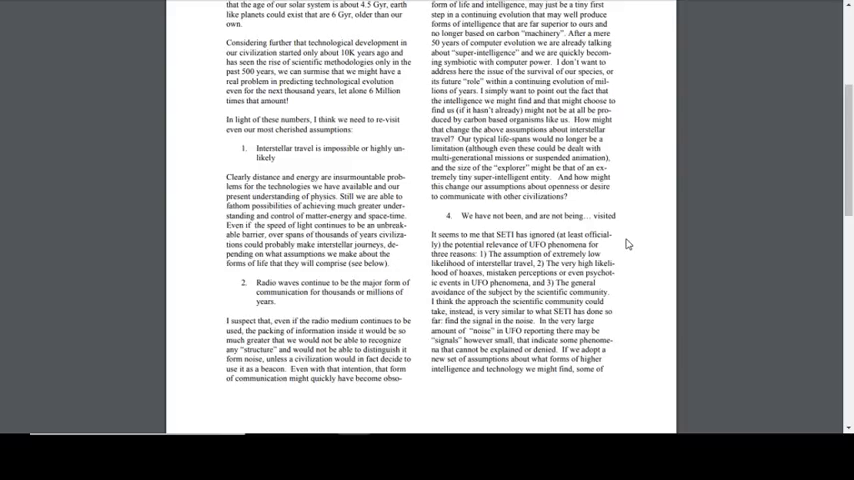
scroll("down", 3)
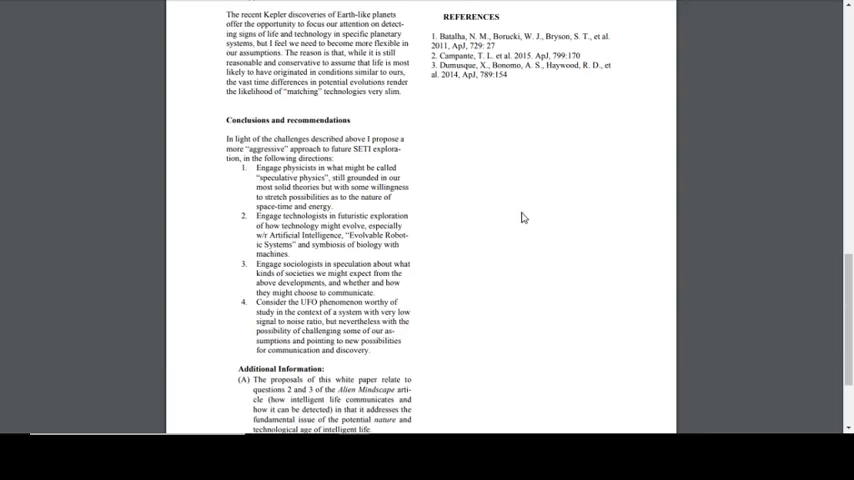
mouse_move(524, 204)
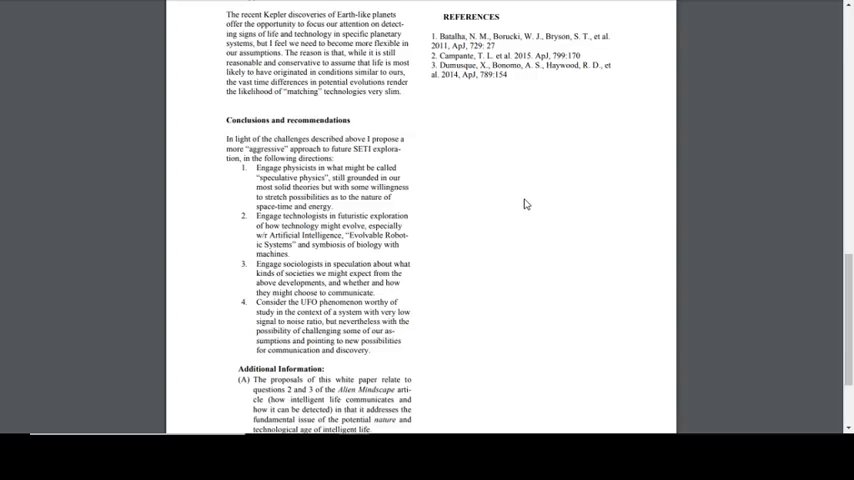
mouse_move(508, 222)
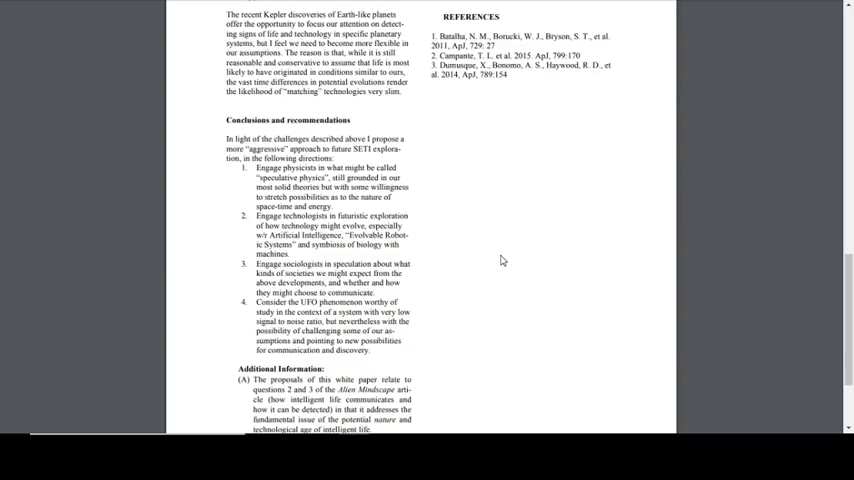
mouse_move(470, 280)
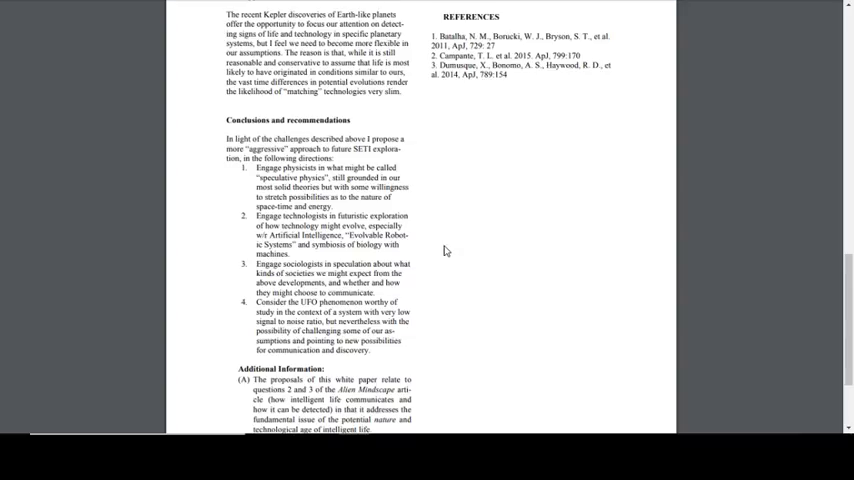
mouse_move(432, 258)
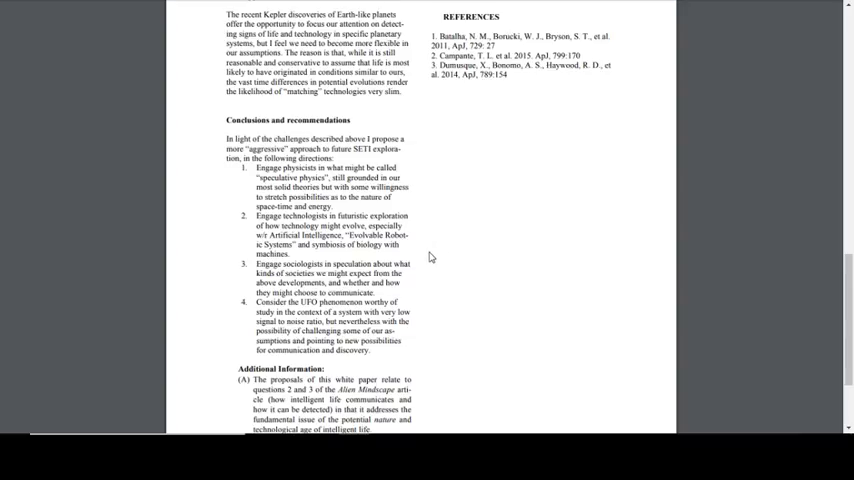
mouse_move(434, 274)
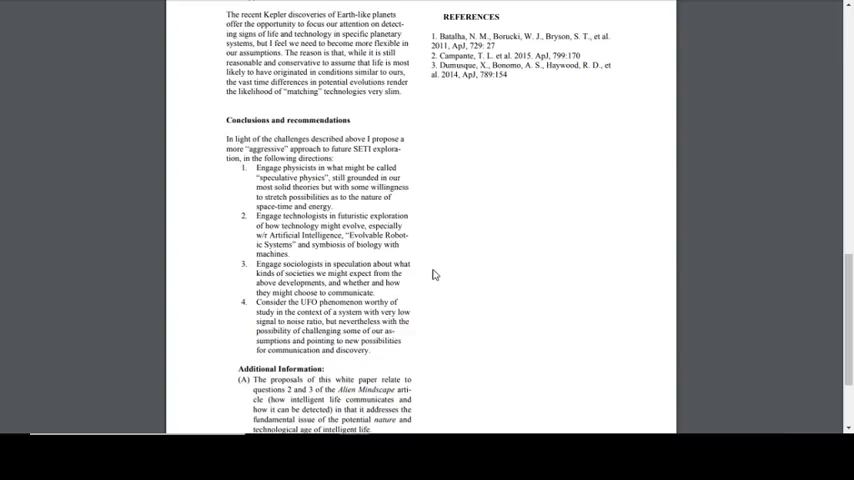
mouse_move(460, 260)
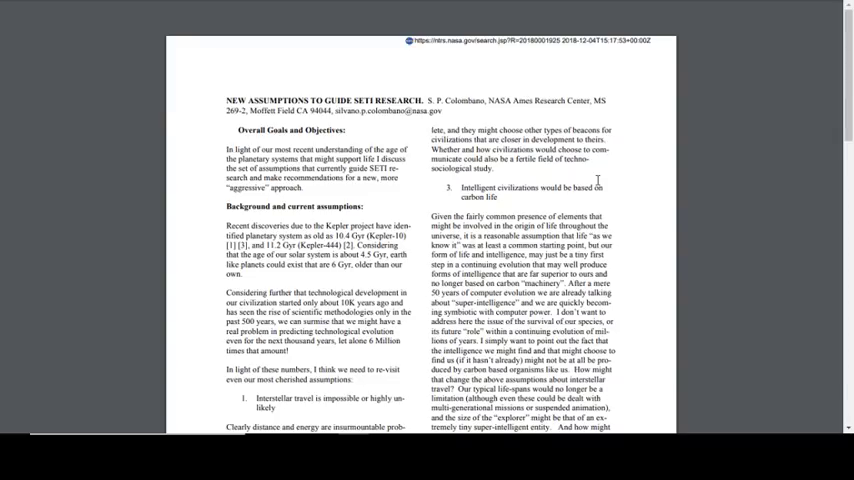
mouse_move(600, 180)
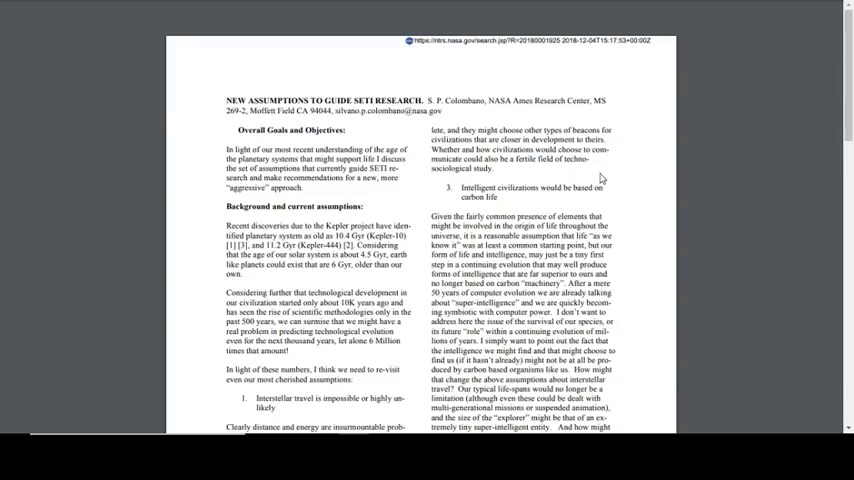